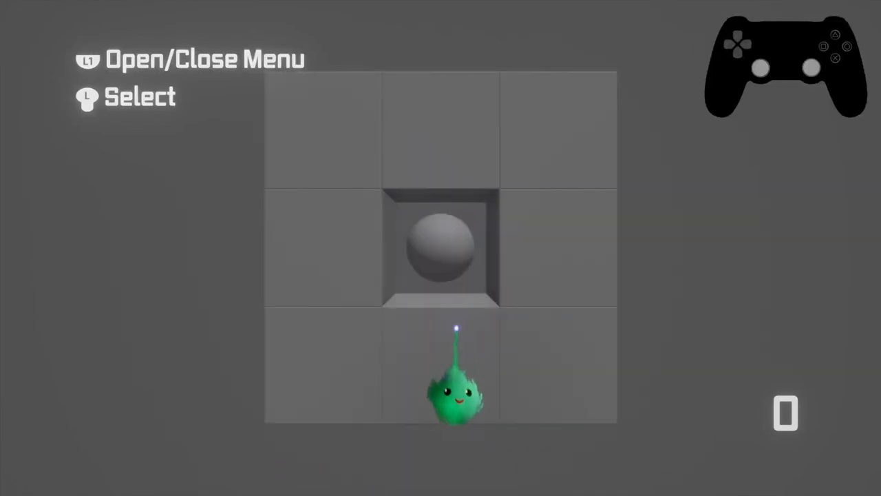
Select different wheel menu slots with the stick, watching the displayed number change
key("Down")
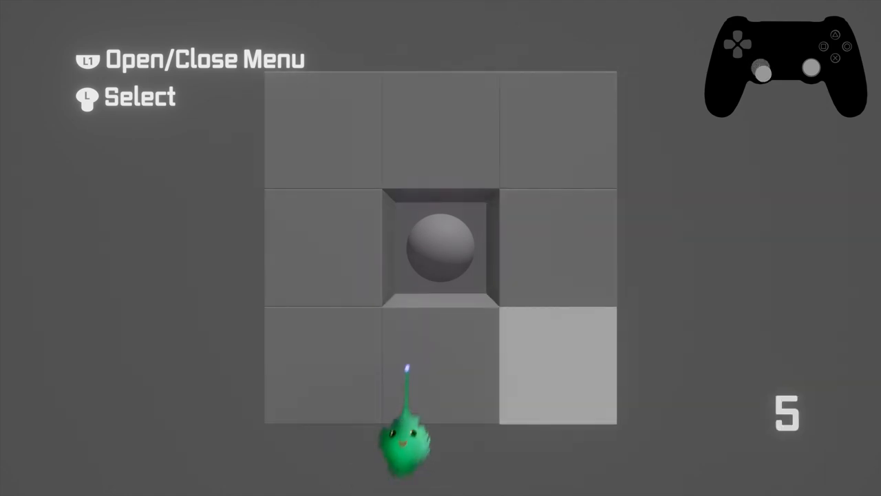
key("Up")
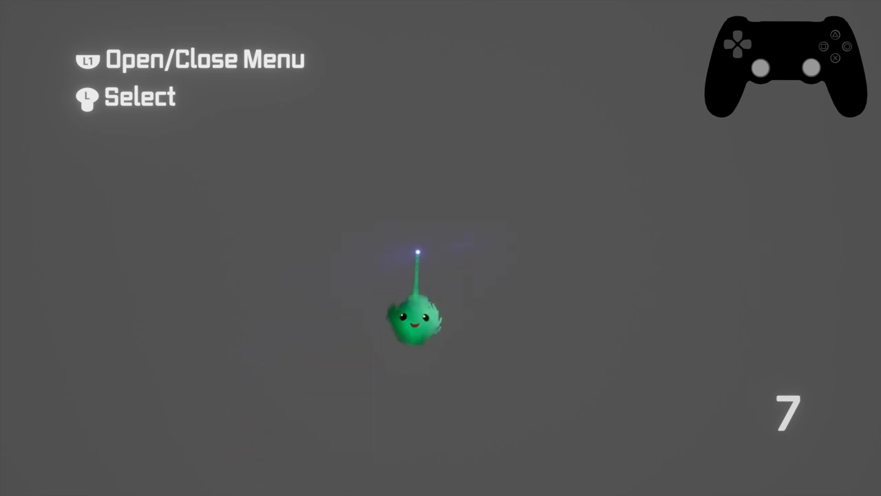
key("L1")
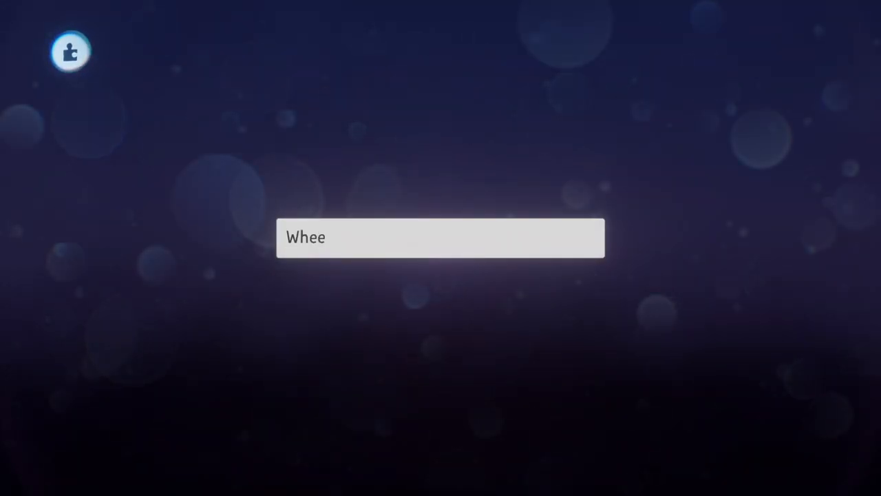
Name the new creation 'Wheel Menu' with the on-screen keyboard
type("l Menu |O")
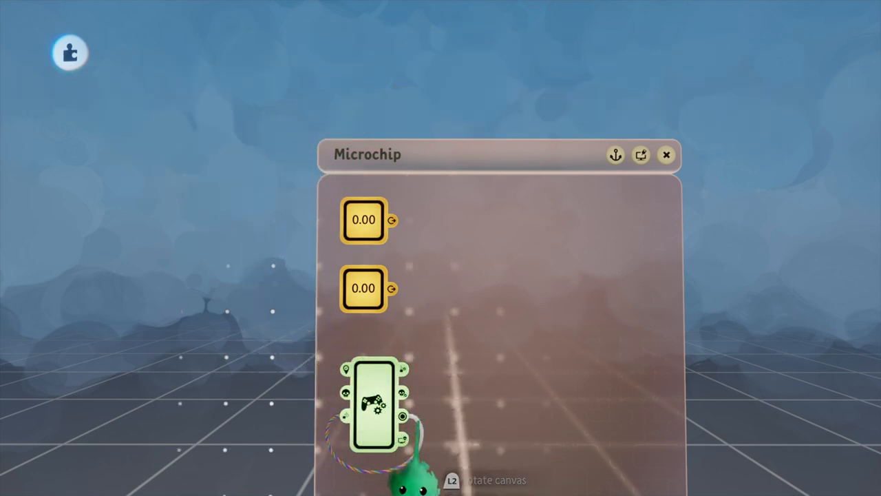
Stamp a microchip to hold the controller sensor and two number variables
left_click(375, 402)
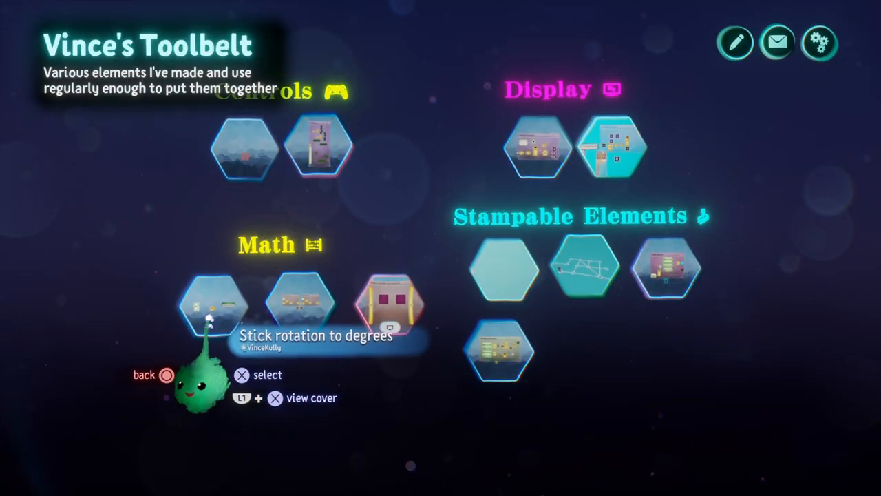
Stamp the saved 'Stick rotation to degrees' element from the Toolbelt collection into the microchip
left_click(388, 306)
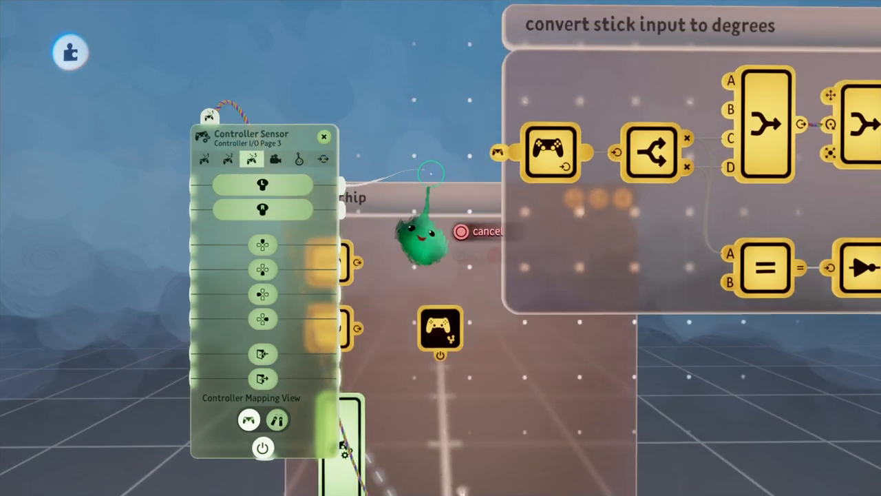
Close the controller sensor tweak menu before wiring the splitter's Z output
left_click(323, 136)
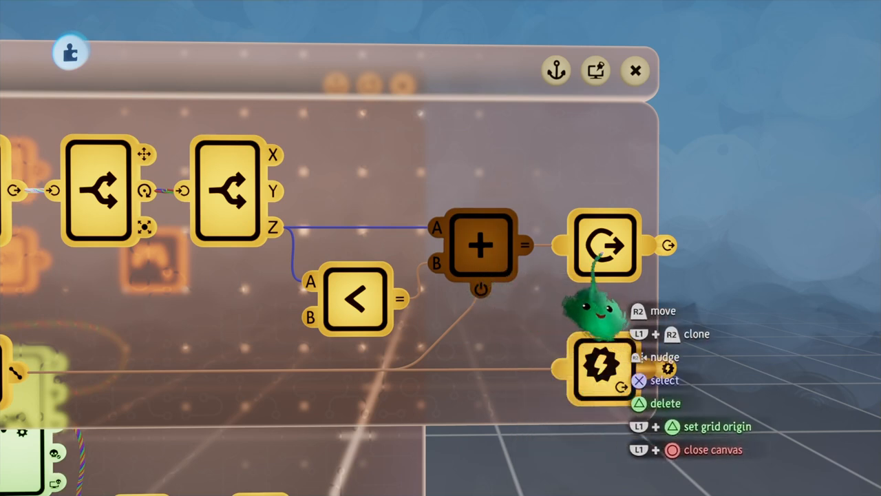
mouse_move(444, 351)
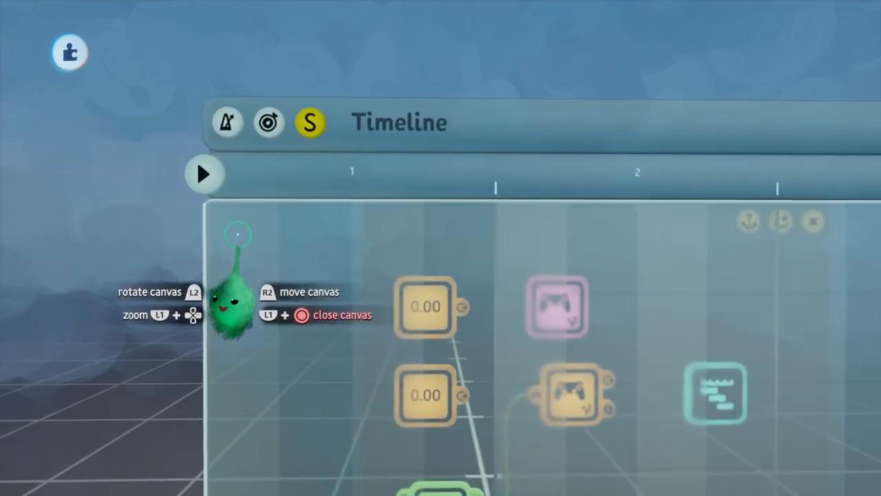
mouse_move(448, 386)
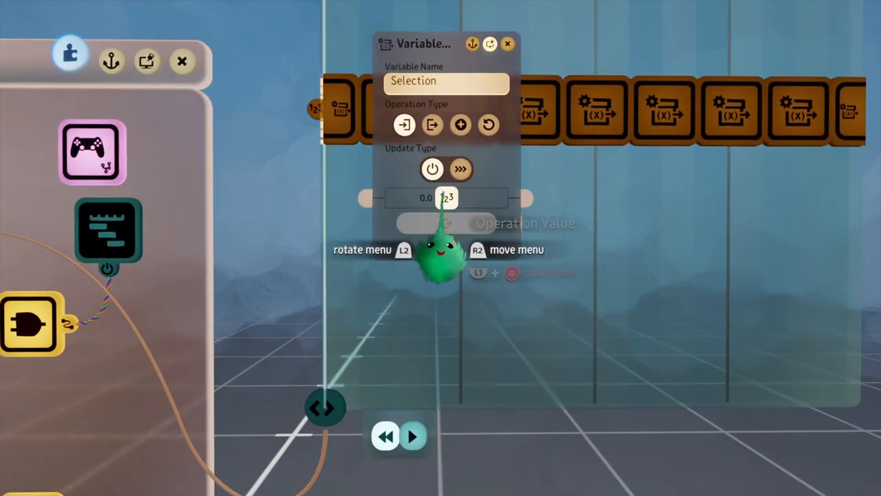
Stamp a variable modifier on the timeline set to change the Selection variable
left_click(507, 43)
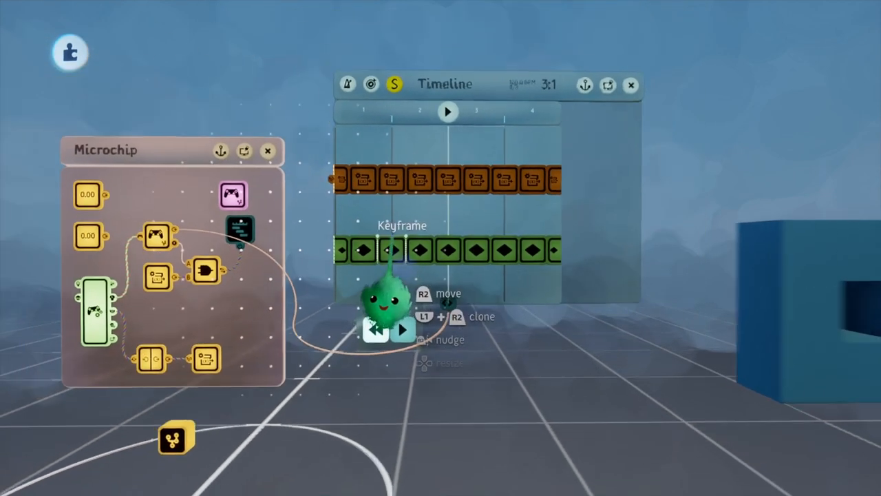
Place a Keyframe gadget on the timeline track beneath the variable modifiers
left_click(630, 85)
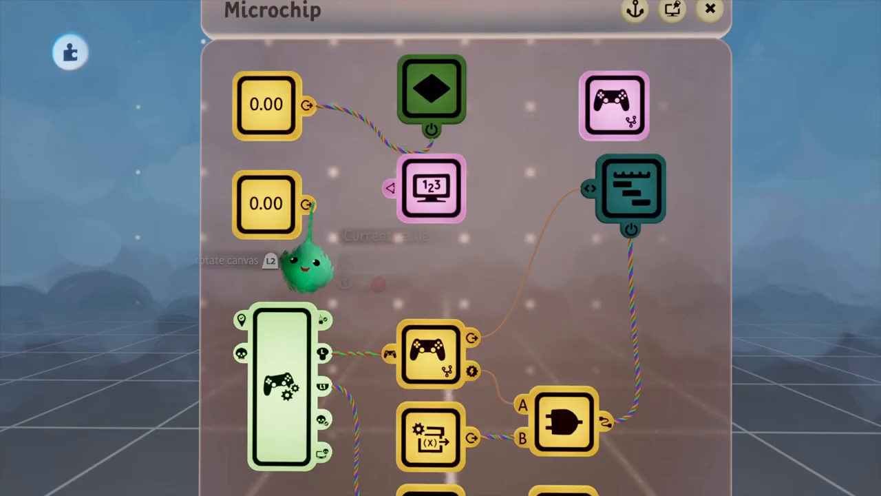
Set the Number Display's text alignment and border properties in its tweak menu
left_click(433, 187)
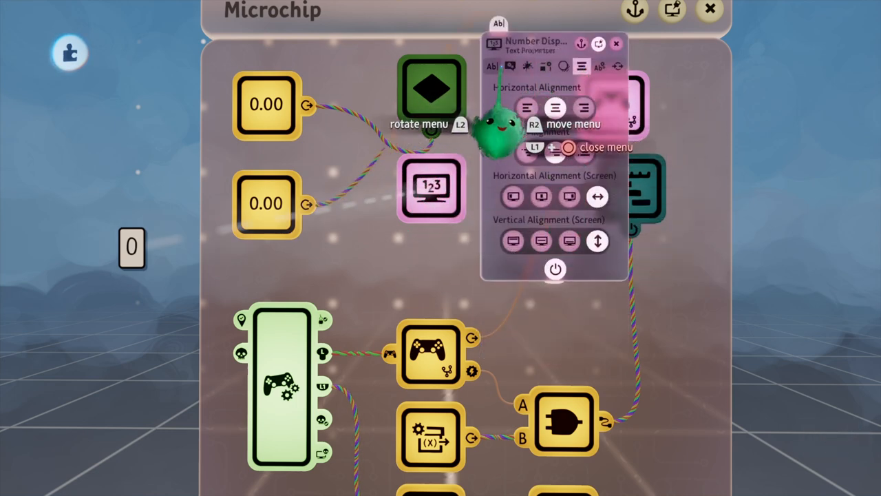
left_click(546, 66)
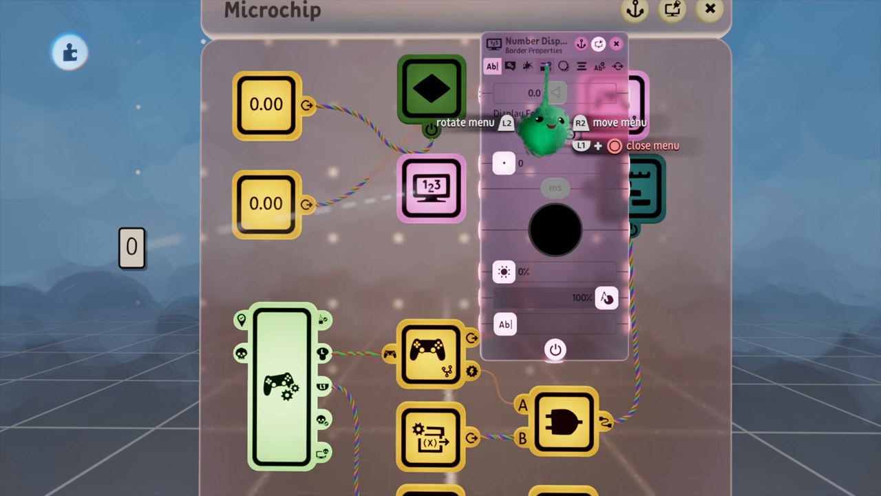
left_click(581, 66)
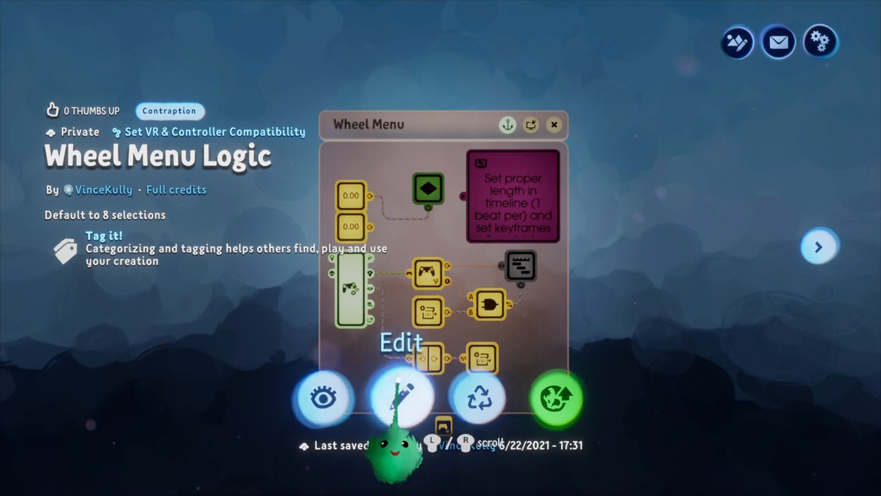
Browse from the creation page to the Wheel Menu Example creation
left_click(402, 394)
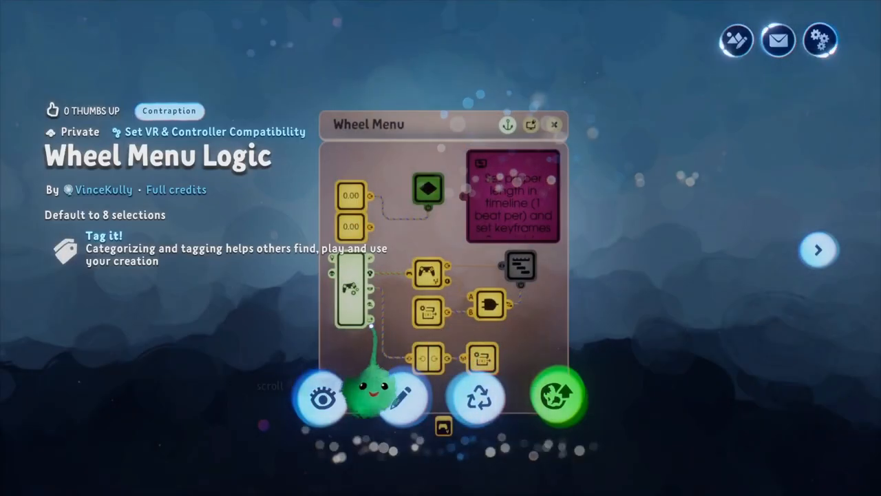
left_click(818, 250)
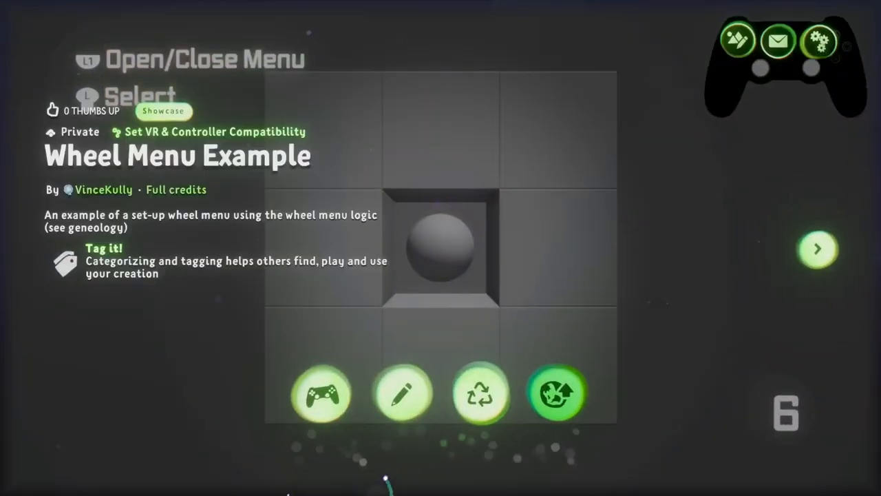